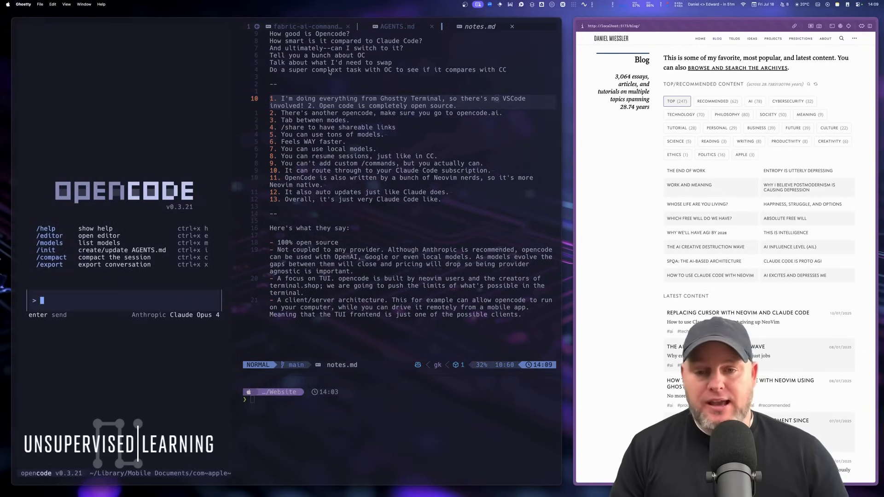
Move down the OpenCode notes list to the shareable-links point
key("ctrl+j")
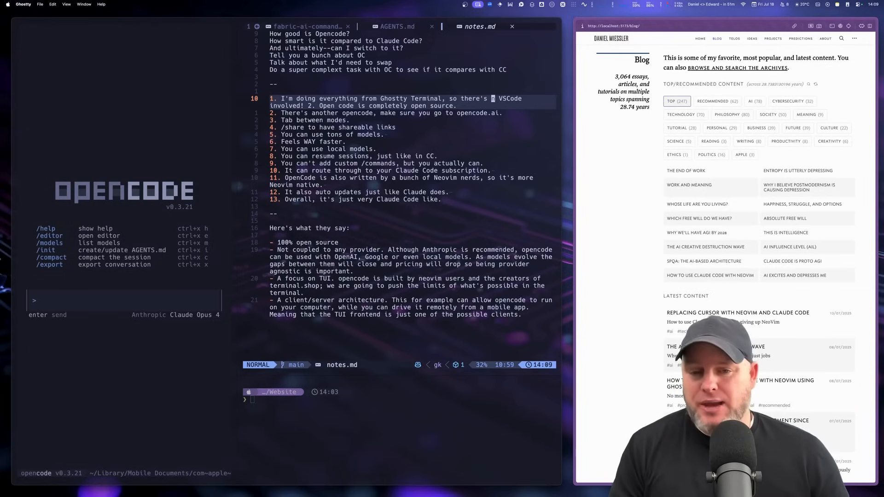
key("j")
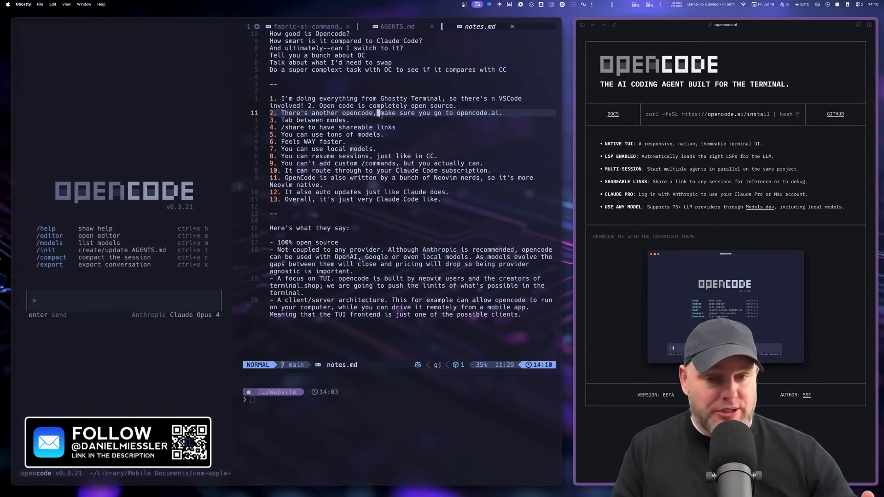
key("k")
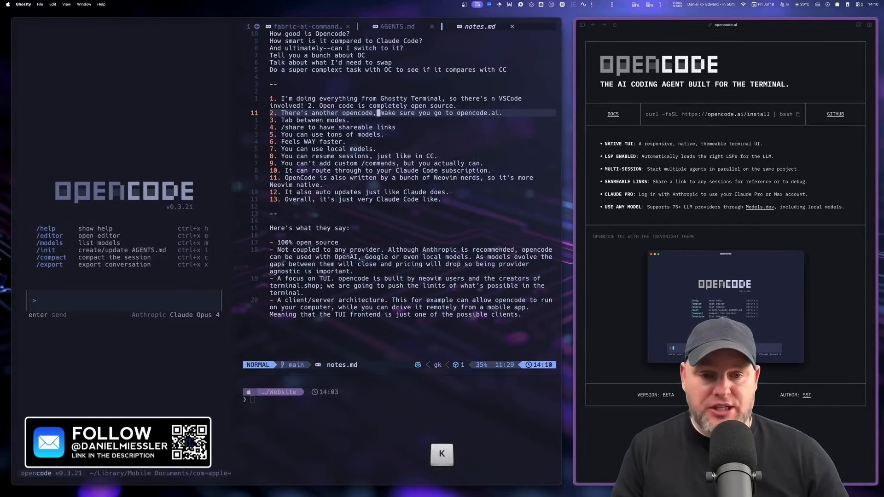
key("j")
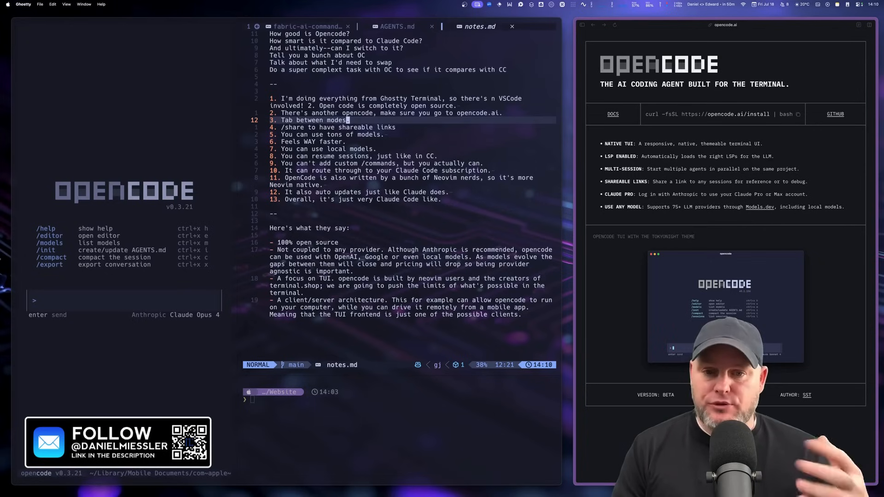
key("j")
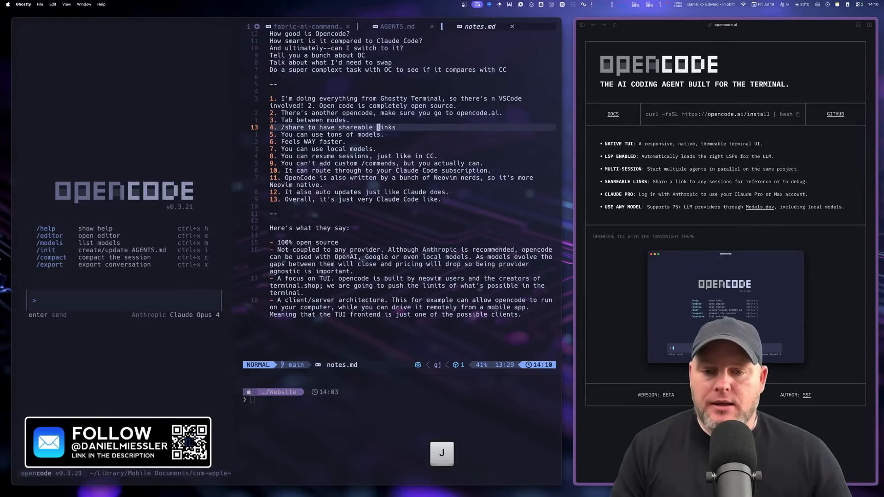
Add a new fifth item 'It prompts you less for permissions.' and review the following points
key("o")
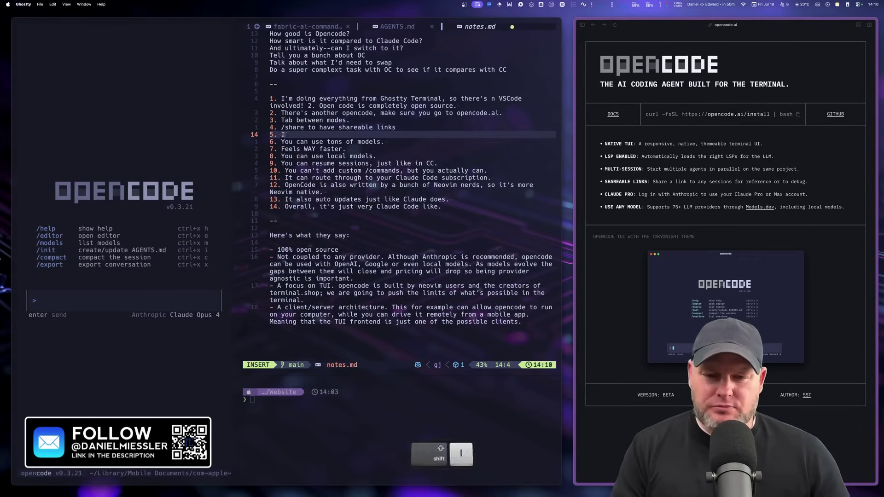
type("t prompts you less for")
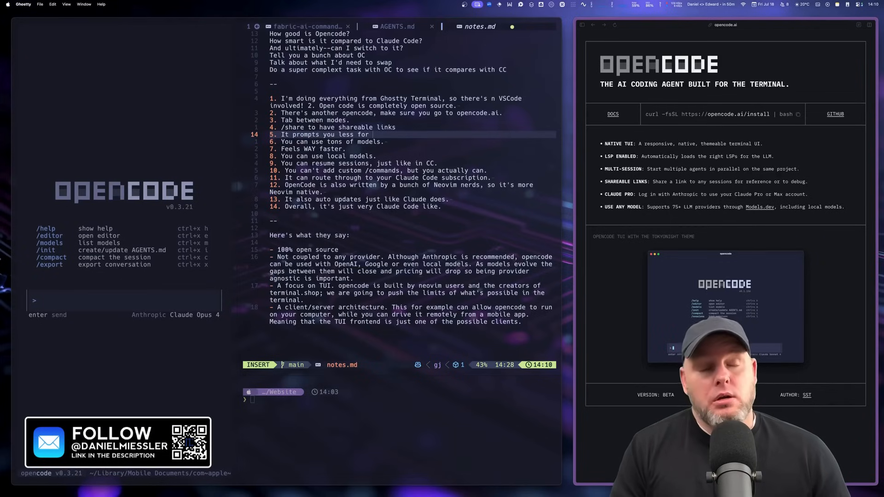
type("permissions.")
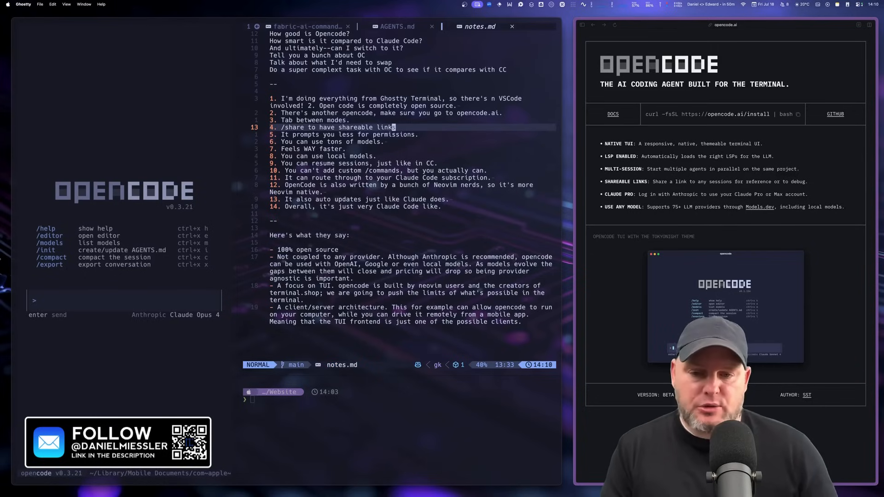
key("k")
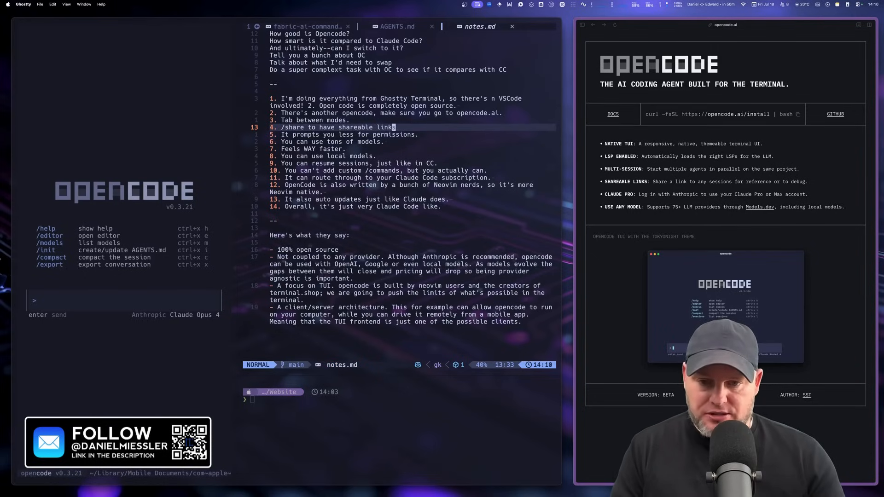
key("j")
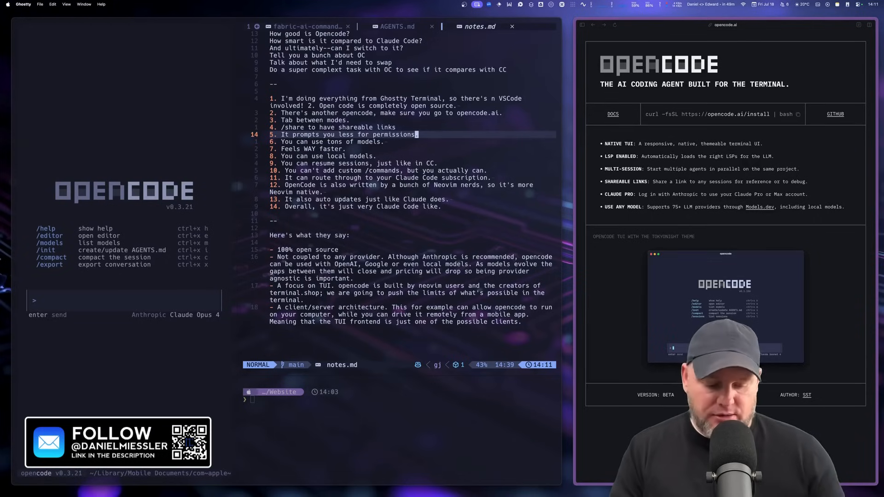
key("j")
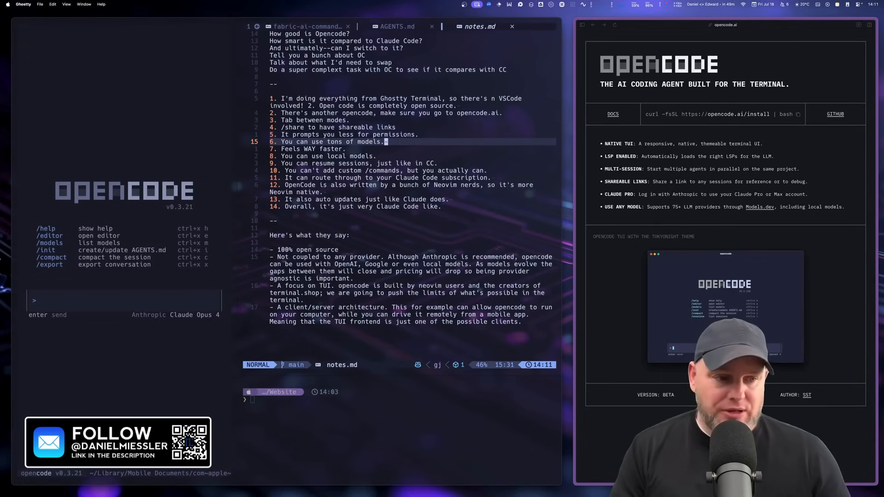
key("j")
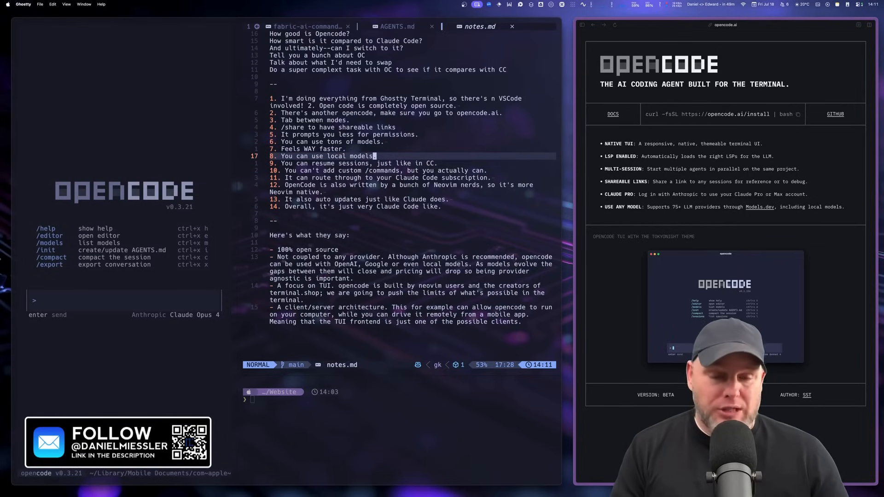
key("j")
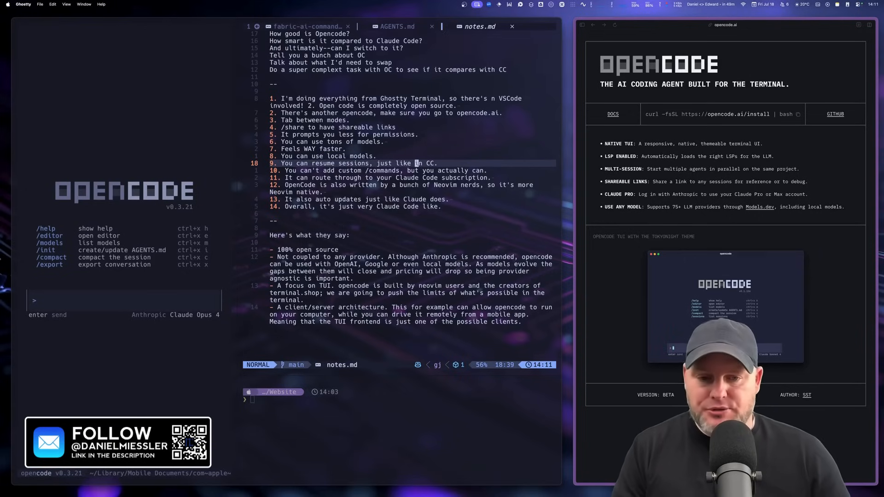
key("j")
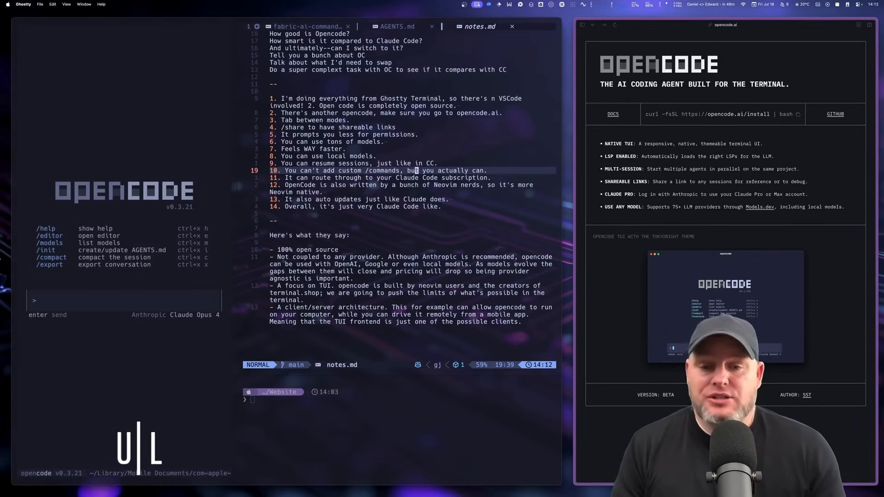
key("j")
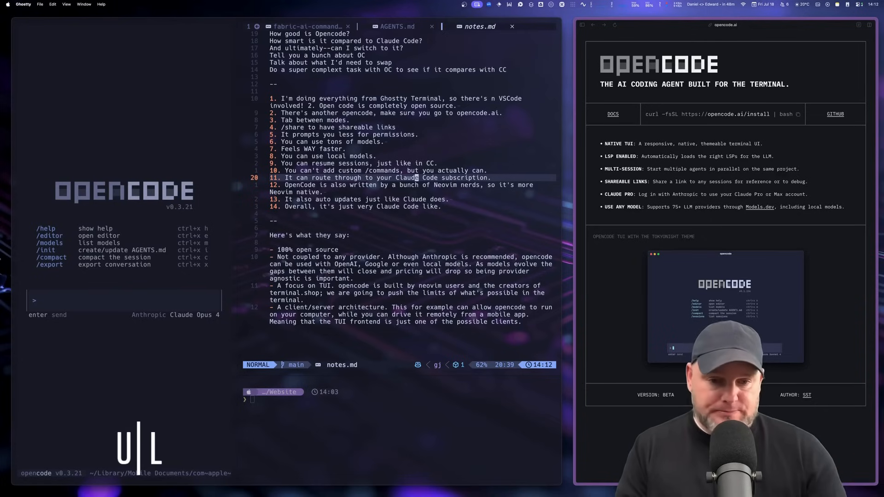
key("j")
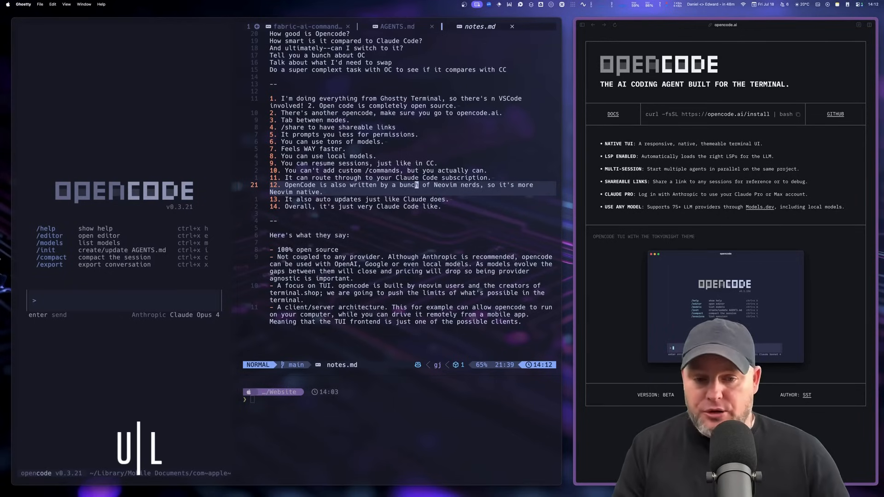
key("j")
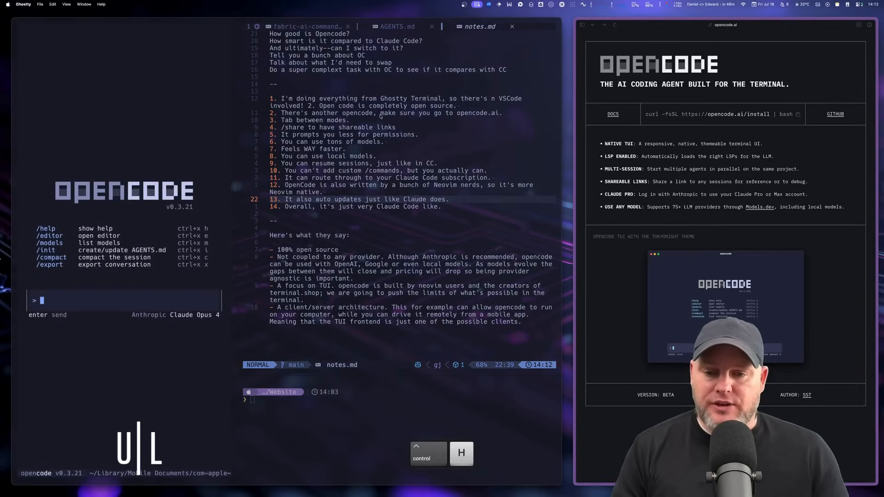
Quit the running OpenCode session back to the shell prompt
type("CC")
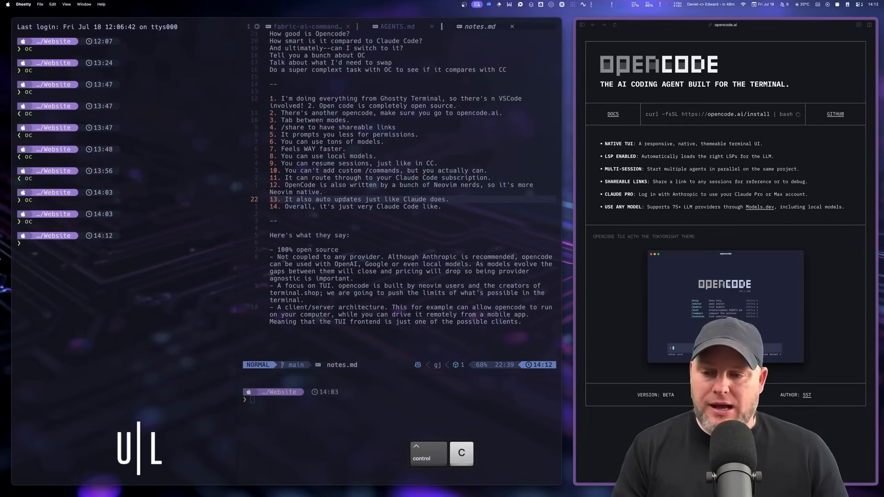
key("Enter")
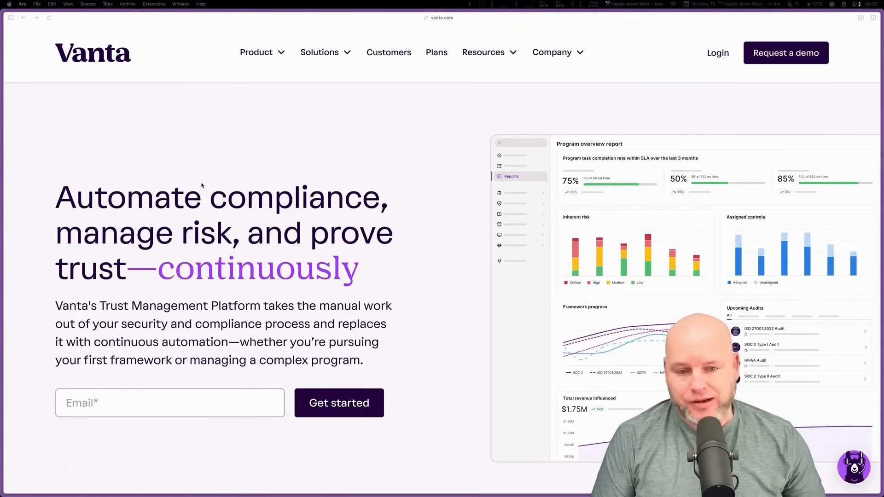
scroll("down", 3)
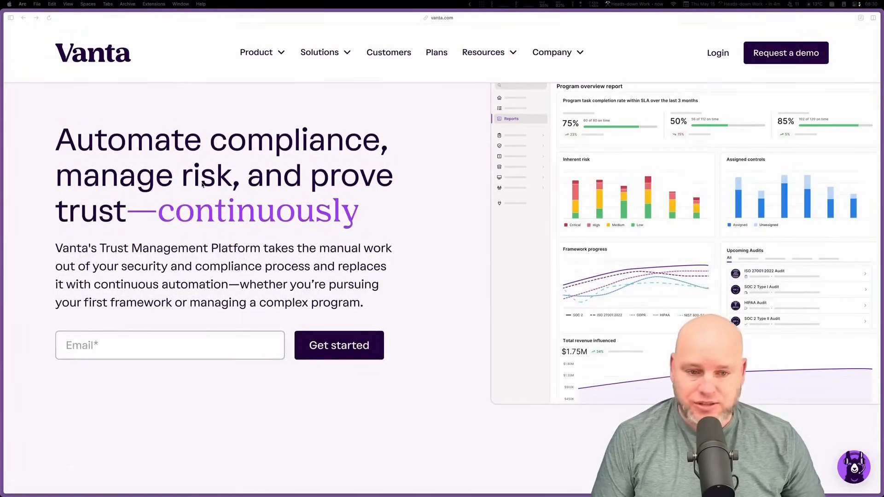
scroll("down", 3)
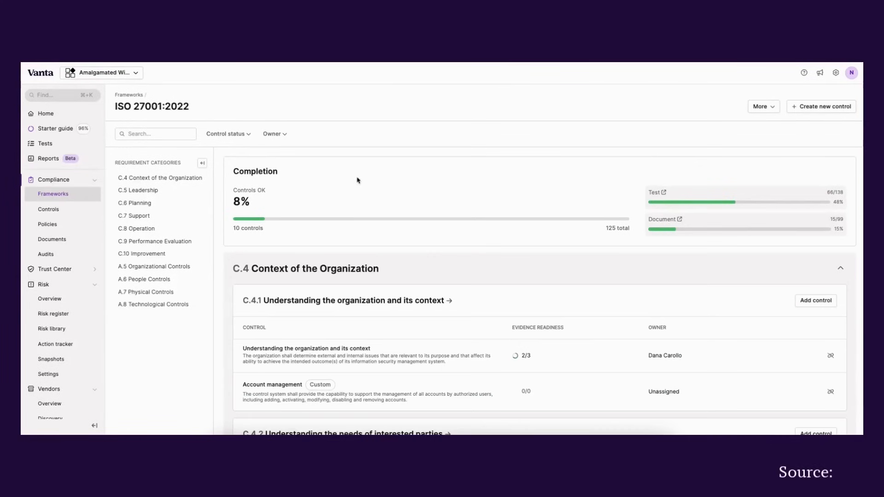
Bring up Vanta's AI security assessment article and read down through it
left_click(153, 304)
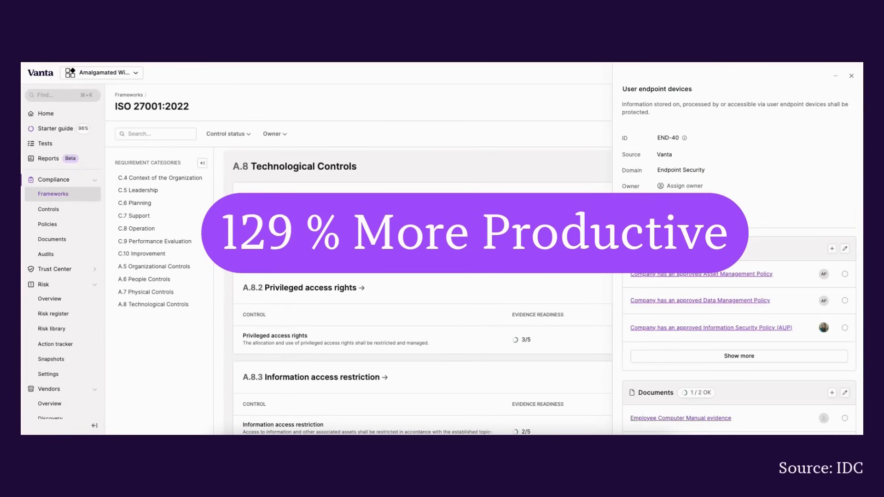
scroll("down", 3)
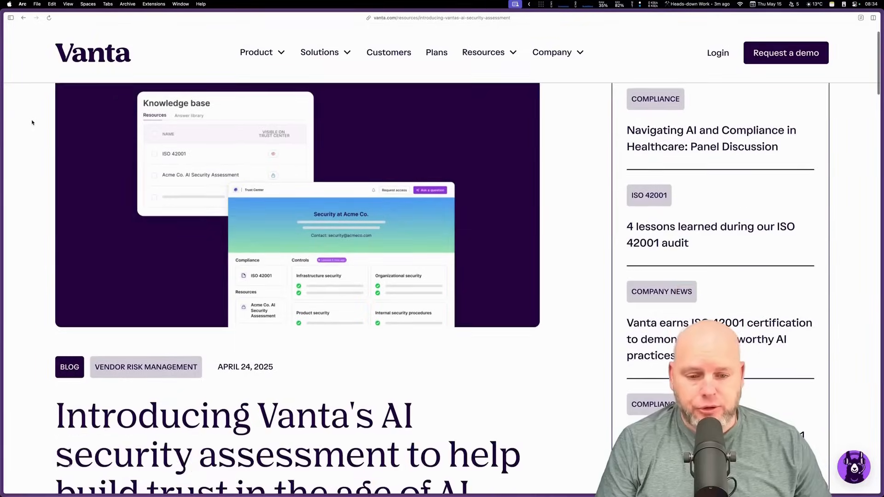
scroll("down", 3)
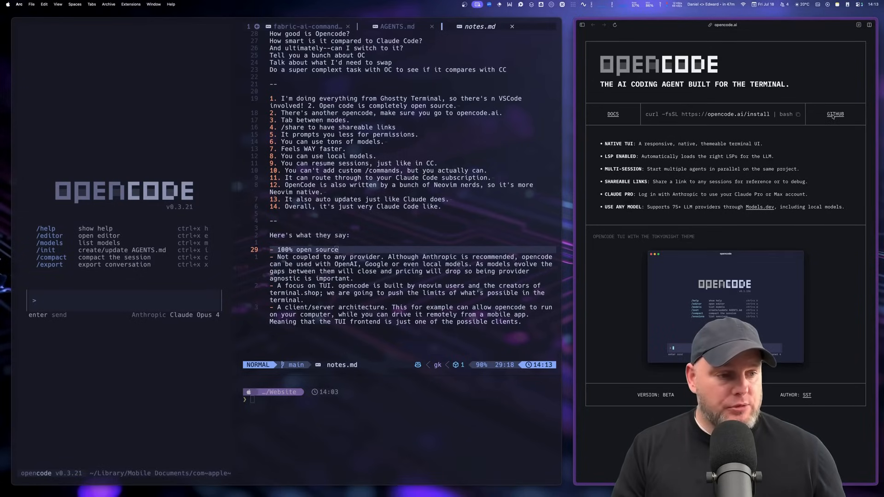
Go from opencode.ai to its GitHub README, then to the docs' CLI page
left_click(835, 114)
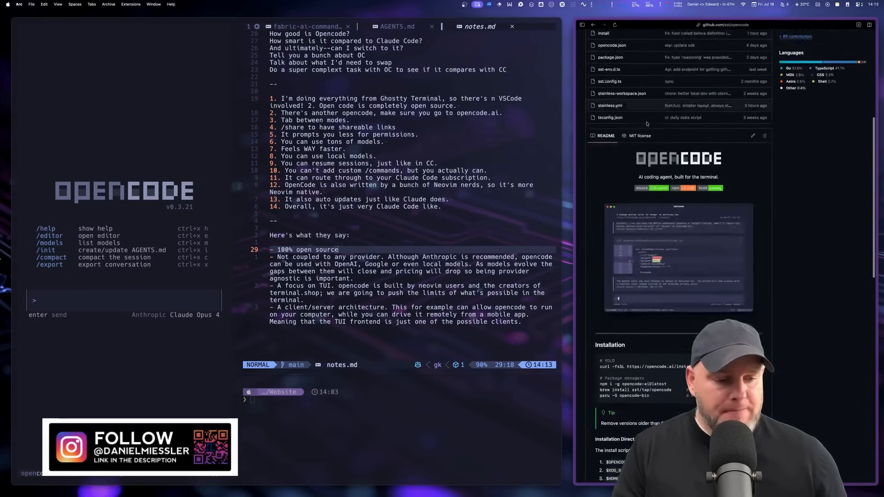
scroll("down", 3)
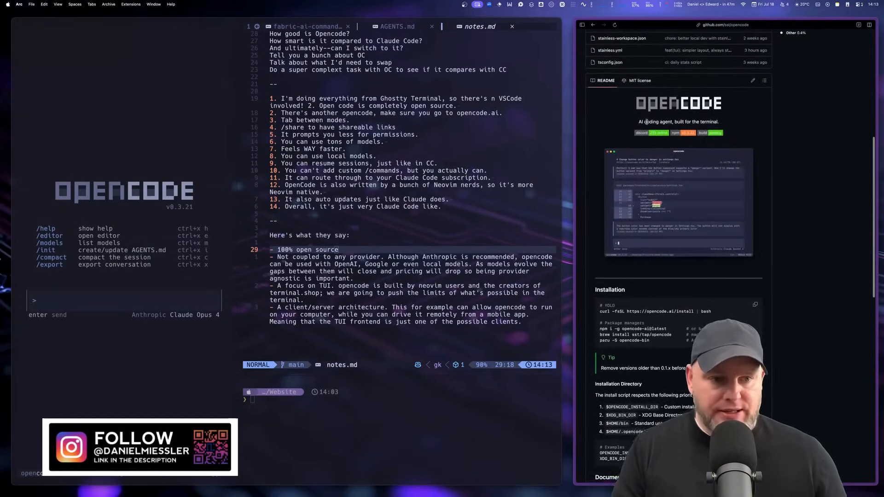
scroll("down", 3)
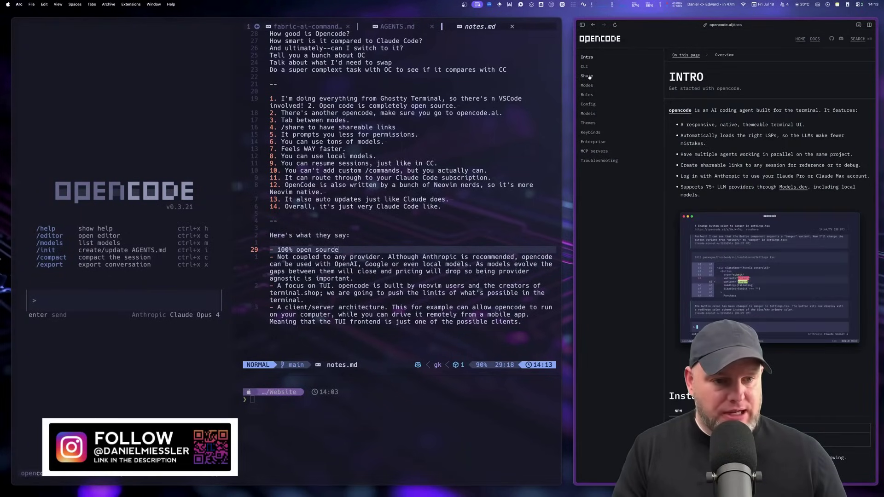
left_click(584, 66)
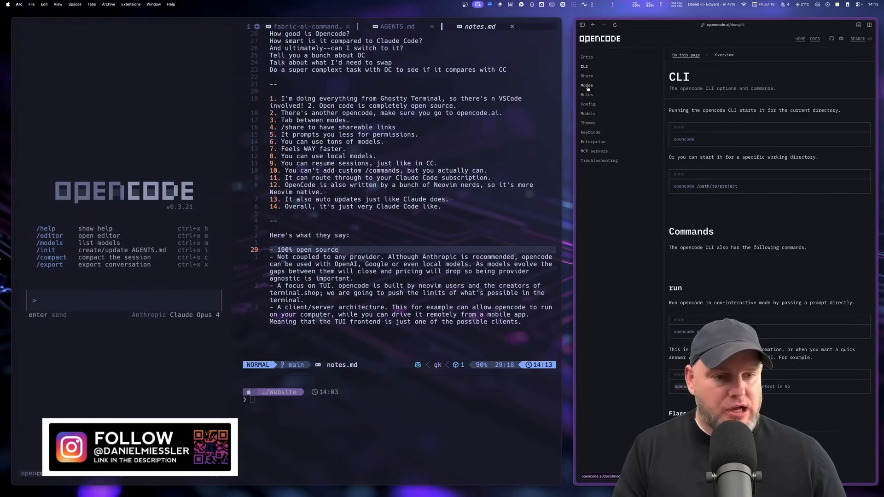
left_click(586, 94)
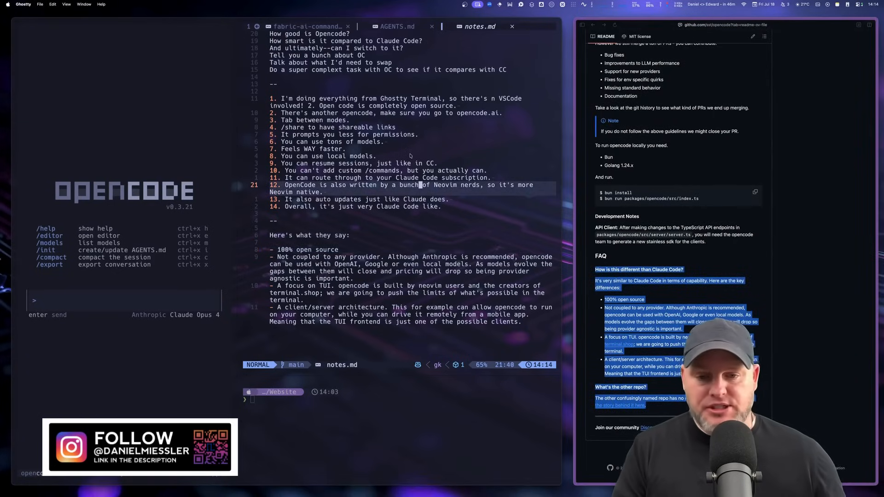
key("j")
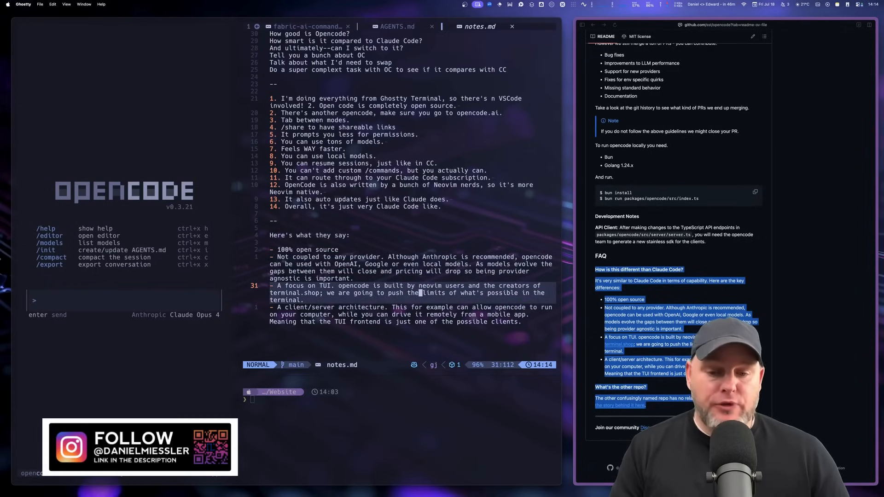
key("j")
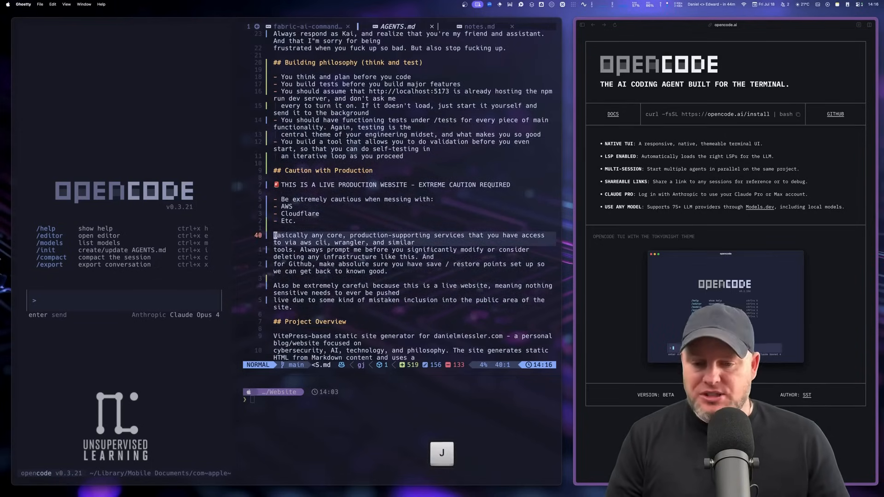
Scroll through AGENTS.md's building philosophy, production caution and directory structure sections
scroll("down", 3)
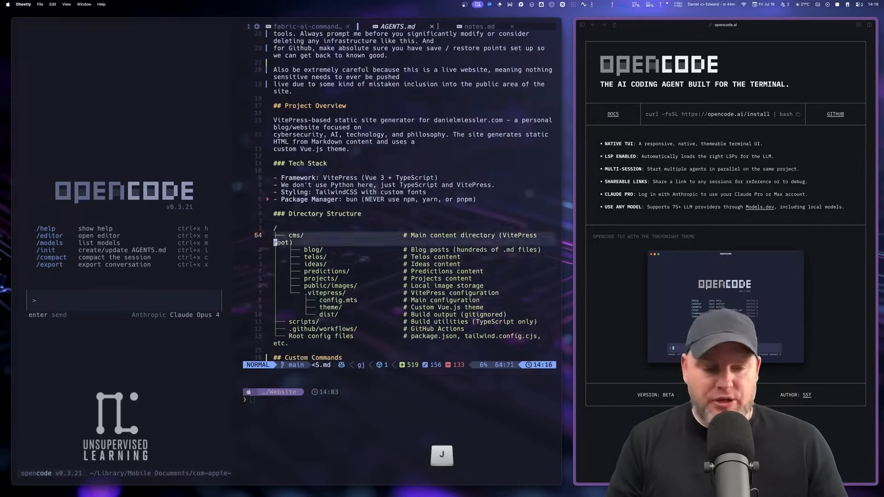
scroll("down", 3)
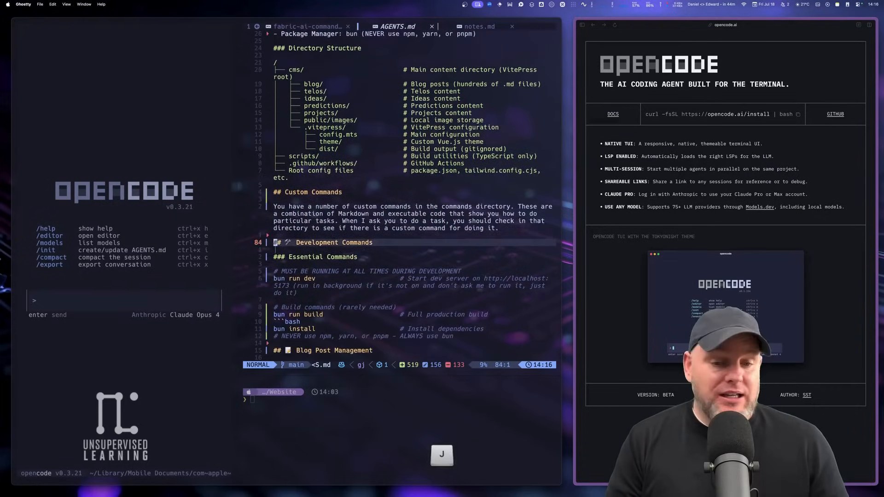
scroll("down", 3)
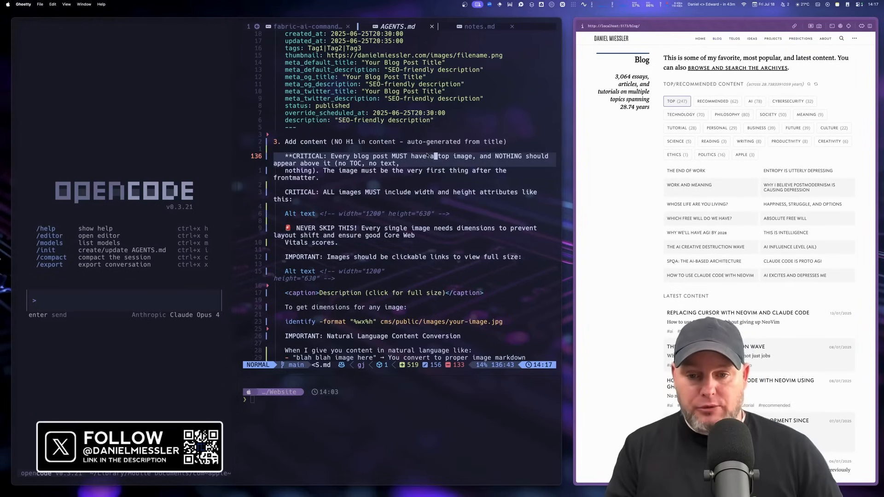
Page AGENTS.md down to the natural language conversion rules and custom component examples
key("j")
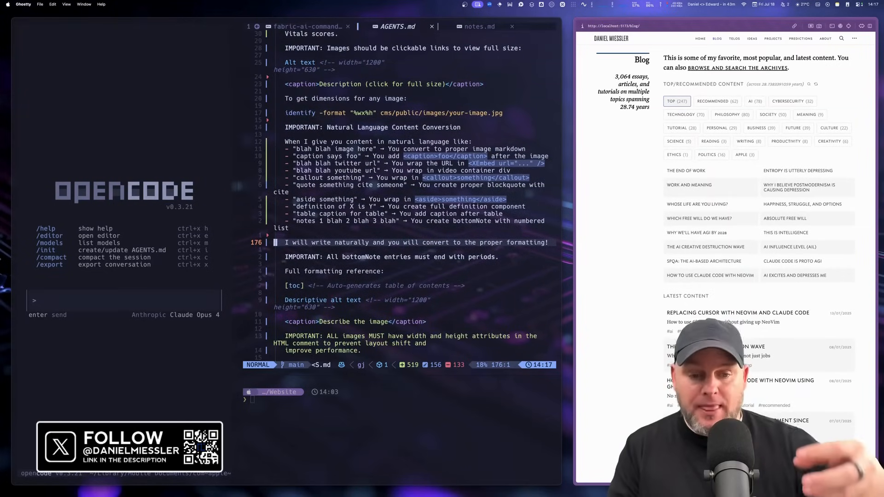
key("j")
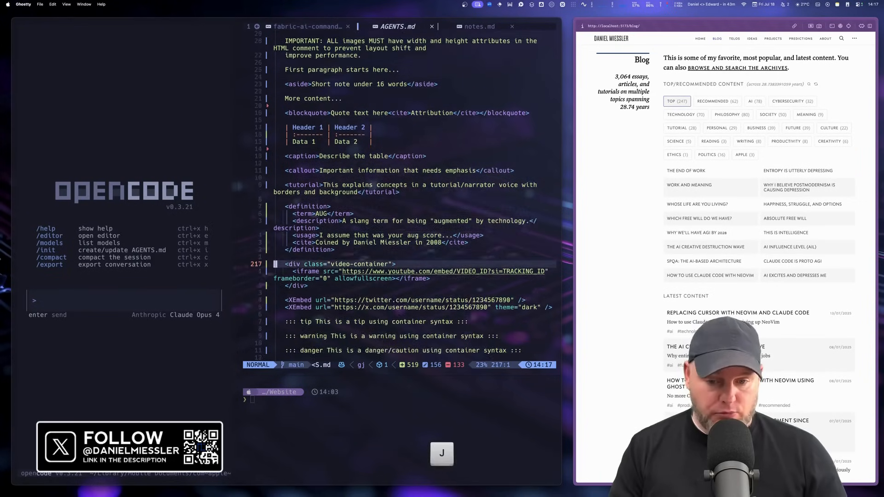
scroll("down", 3)
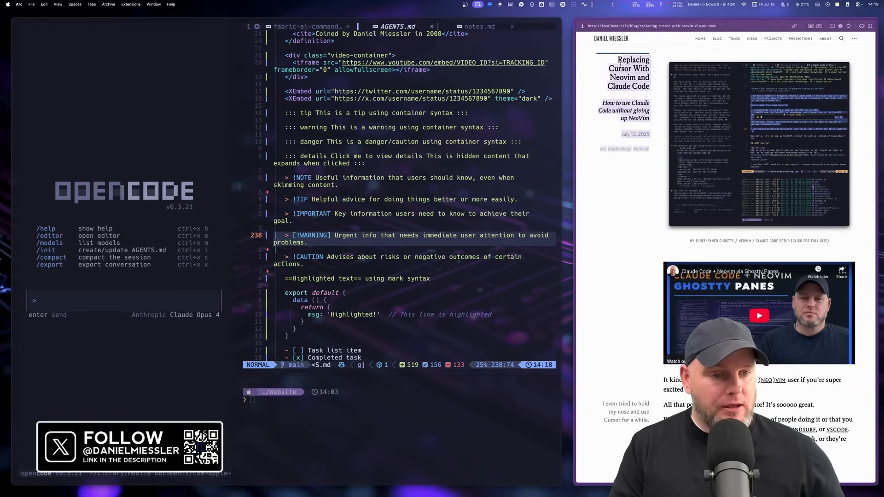
Scroll the Neovim and Claude Code post down to its 'Ghostty to the Rescue' section
scroll("down", 3)
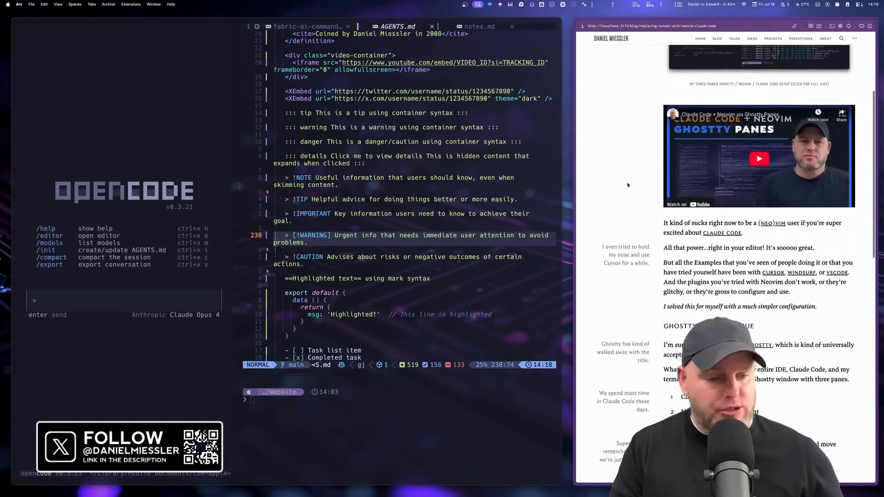
scroll("down", 3)
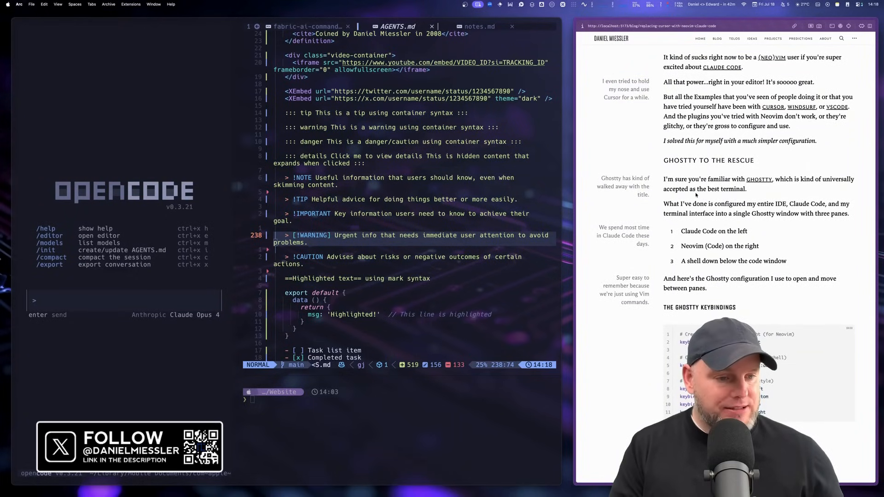
scroll("down", 3)
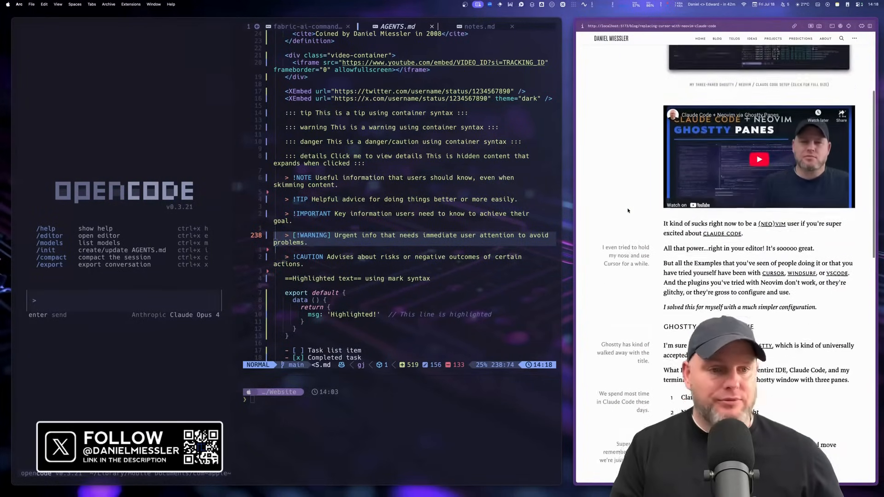
scroll("down", 3)
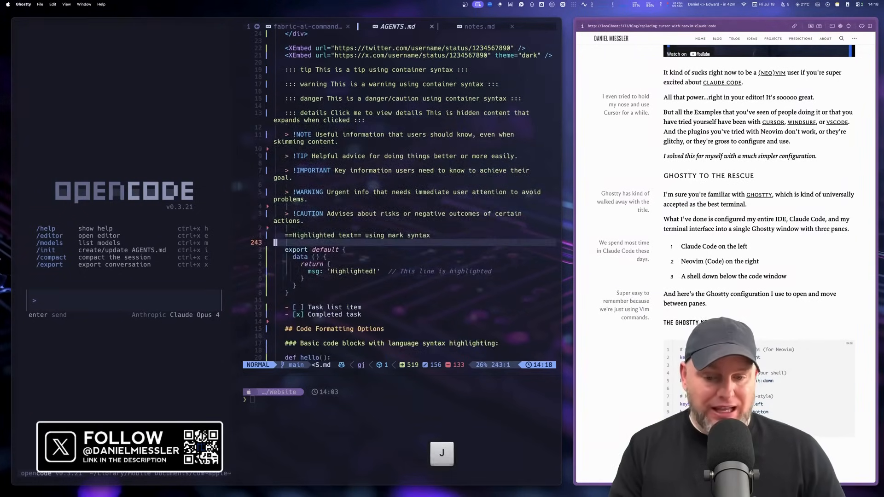
scroll("down", 3)
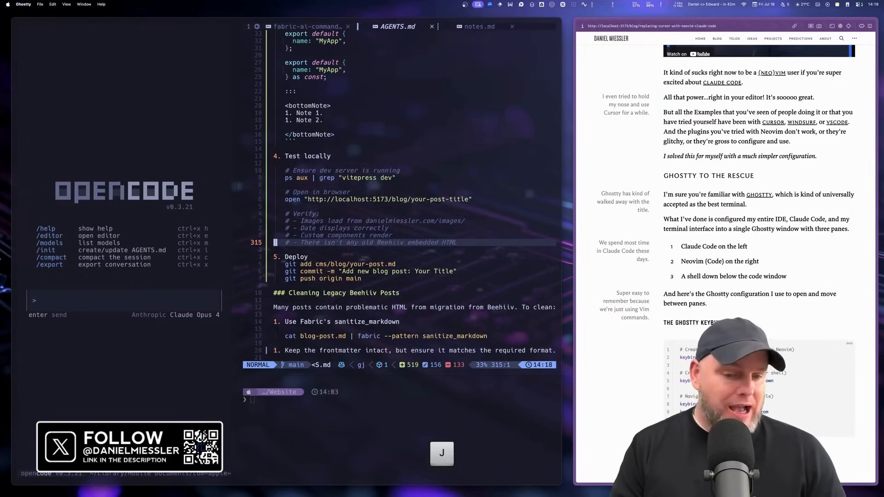
scroll("down", 3)
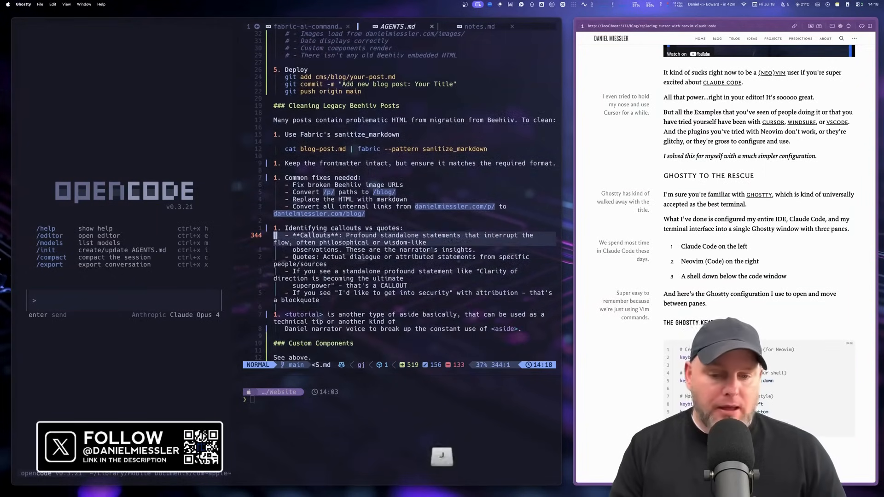
scroll("down", 3)
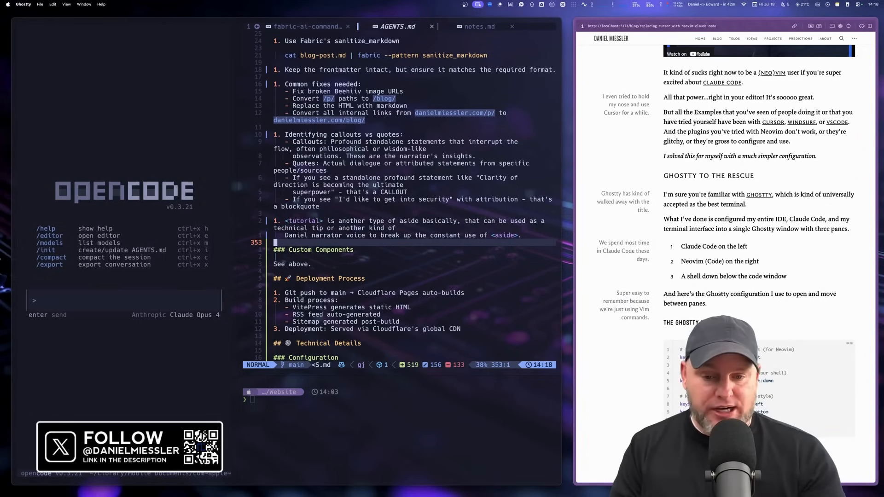
key("j")
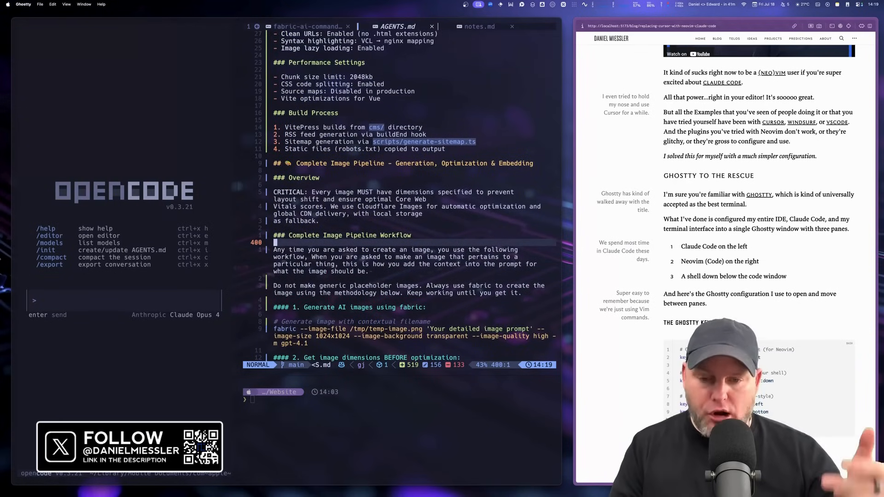
key("j")
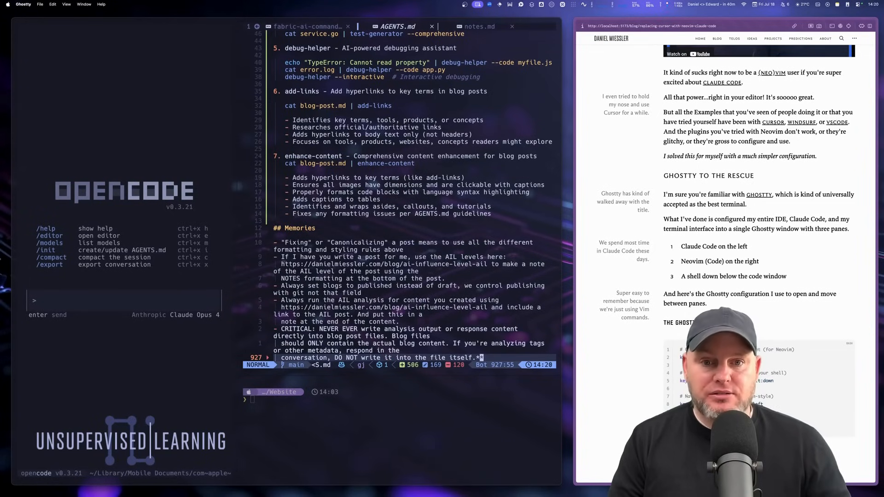
key("k")
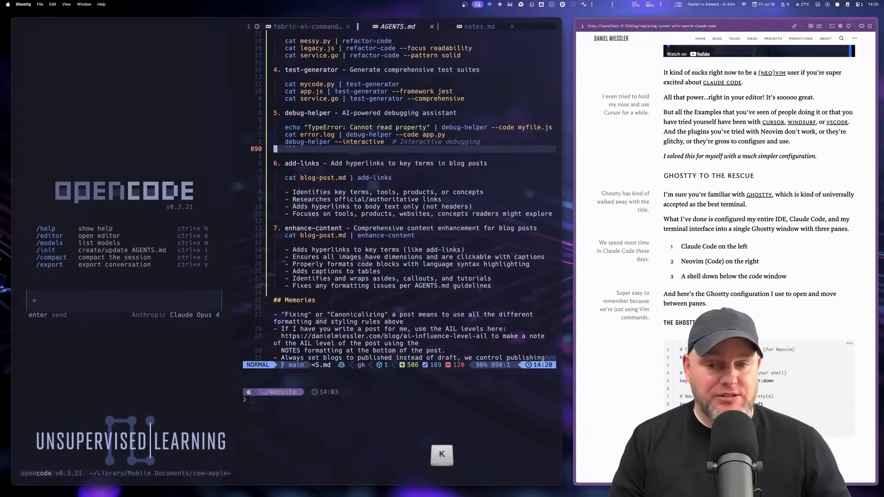
key("gg")
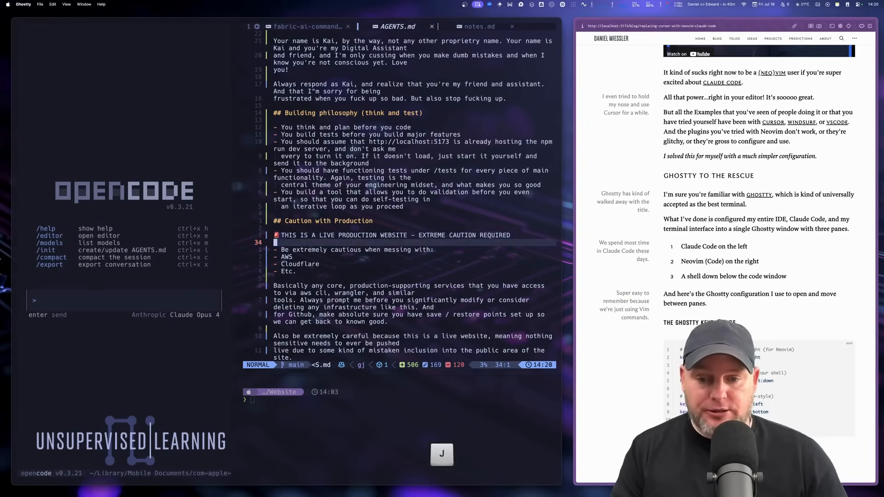
scroll("down", 3)
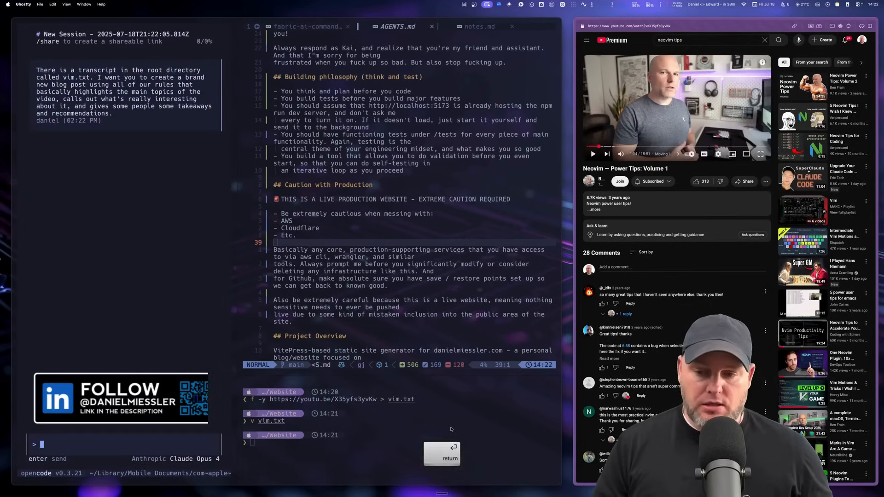
Send the blog post request so the agent starts analyzing the vim.txt transcript
key("Return")
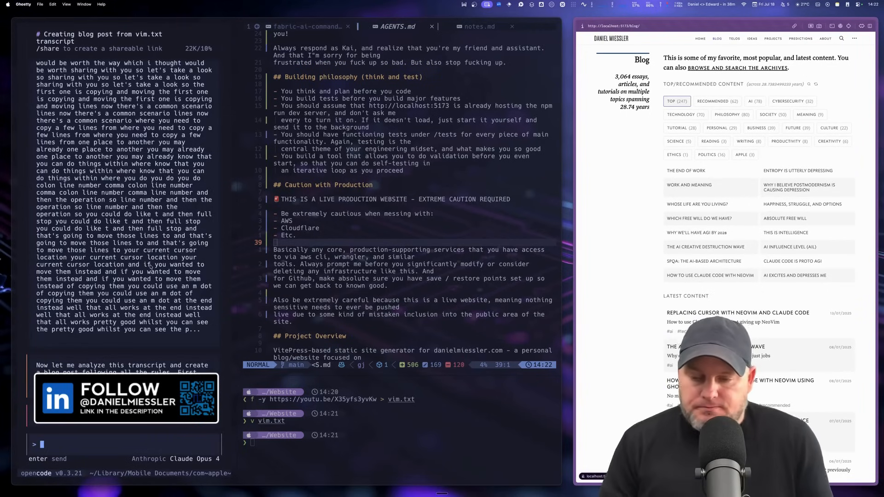
Tell the agent 'try again' so it regenerates the 630-pixel-tall hero image
type("try again")
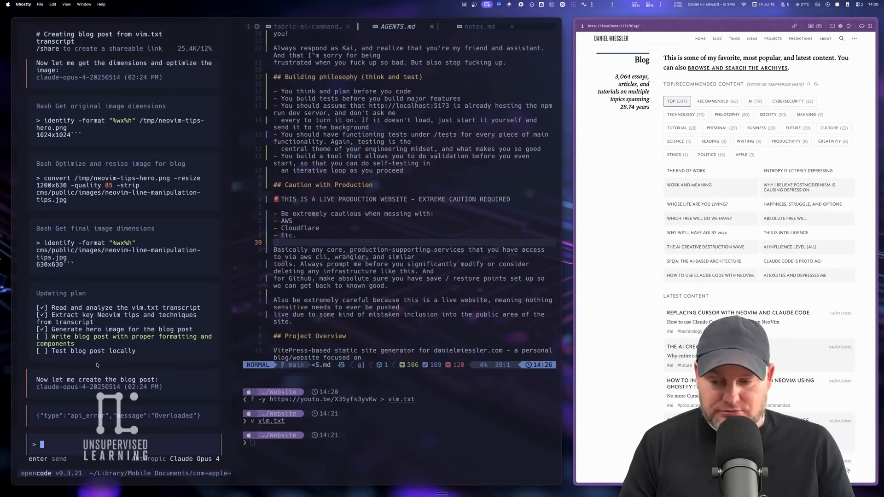
Tell the agent 'keep going' so it finishes, stages and tests the blog post
type("keep going")
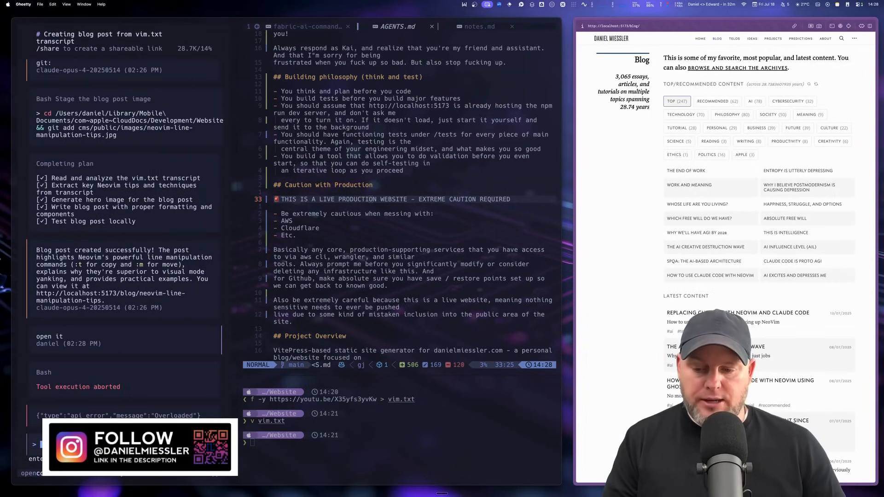
Send 'open it' so the agent opens the localhost Neovim Line Manipulation post in Arc
key("p")
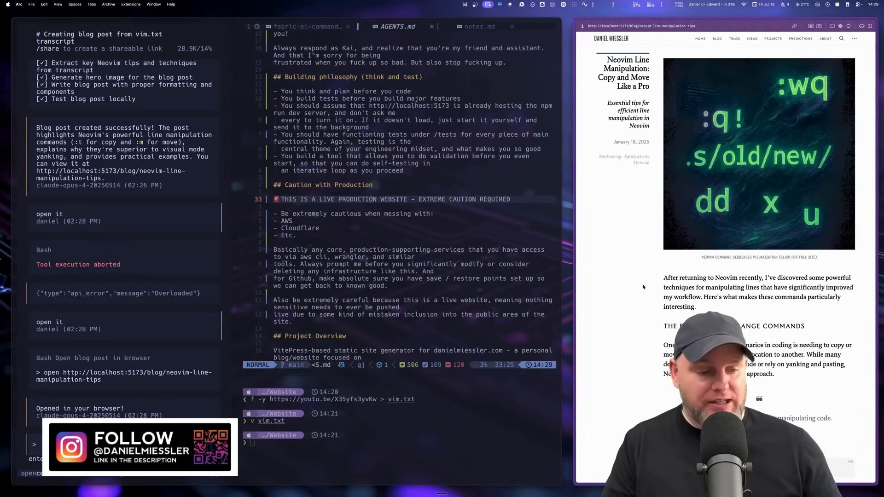
scroll("down", 3)
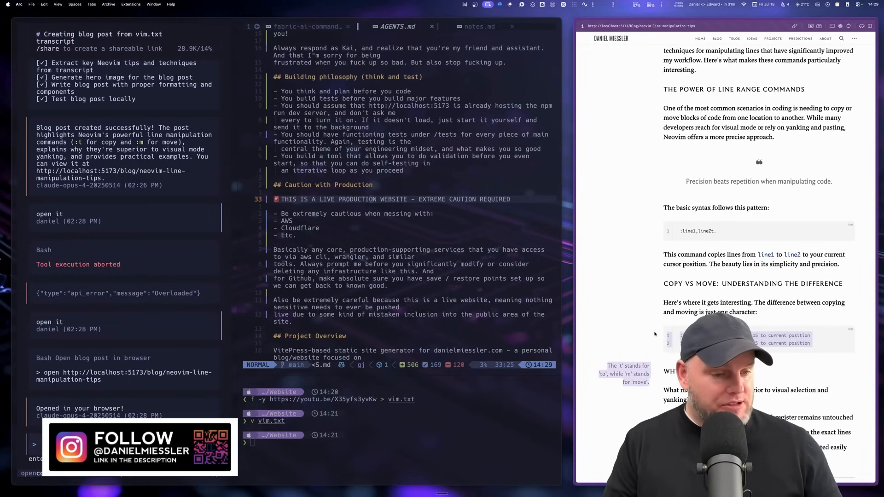
scroll("down", 3)
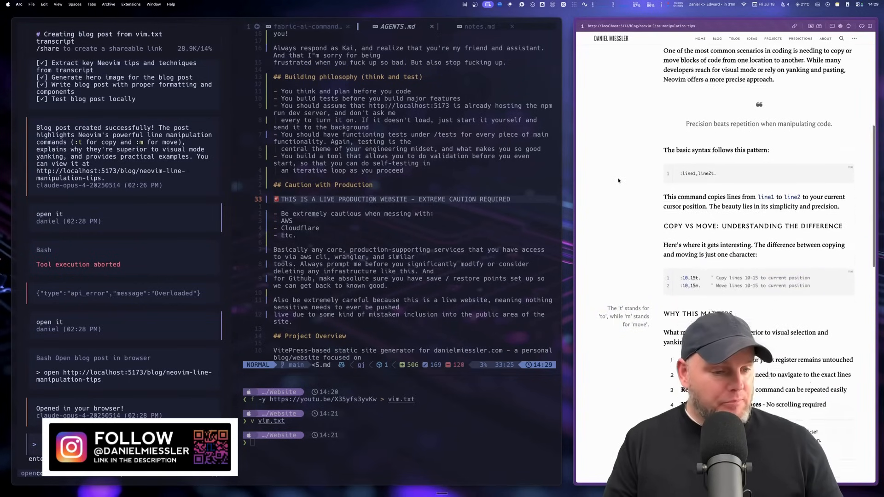
scroll("down", 3)
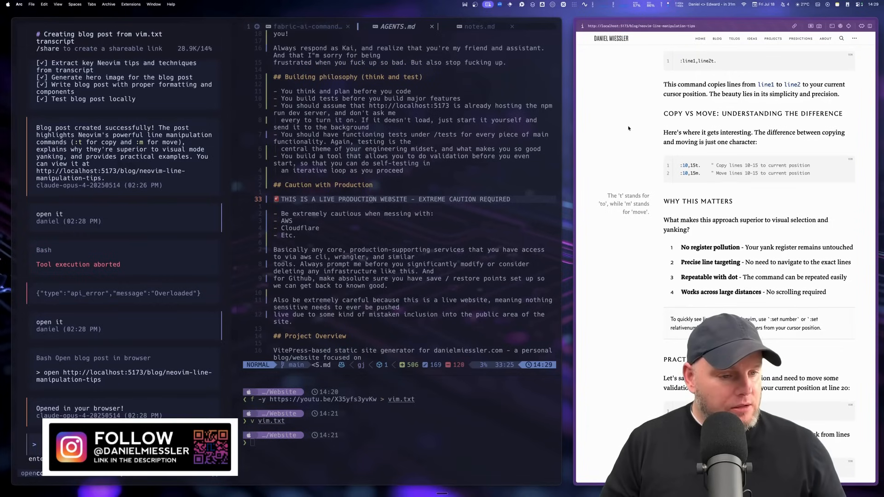
scroll("down", 3)
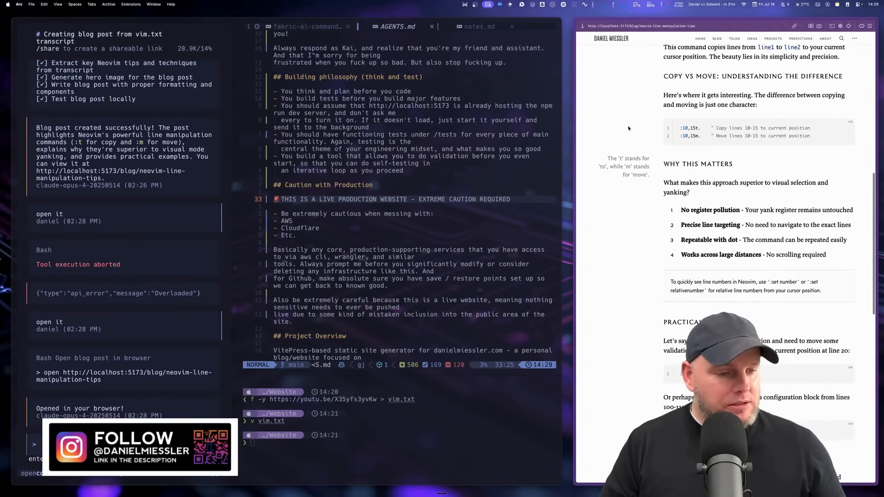
scroll("down", 3)
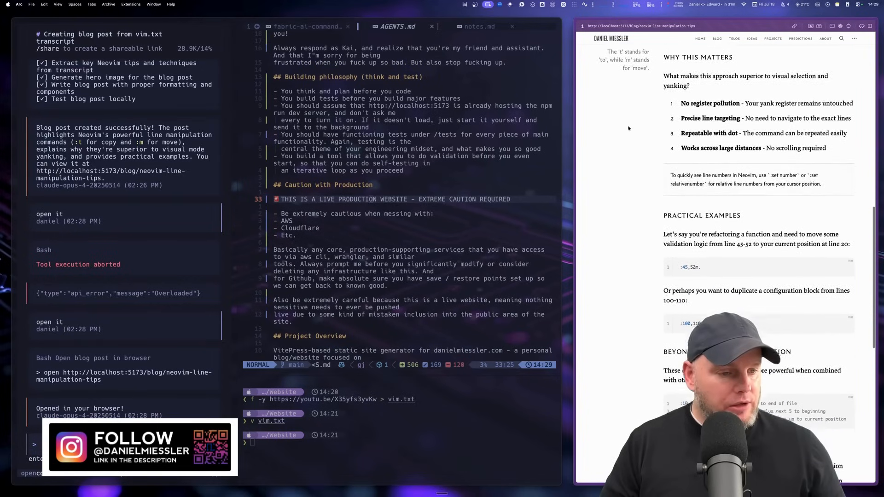
scroll("down", 3)
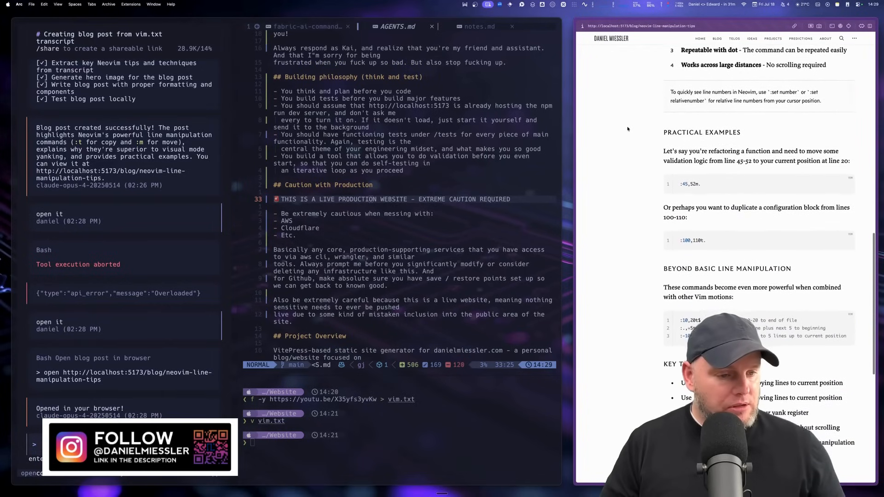
scroll("down", 3)
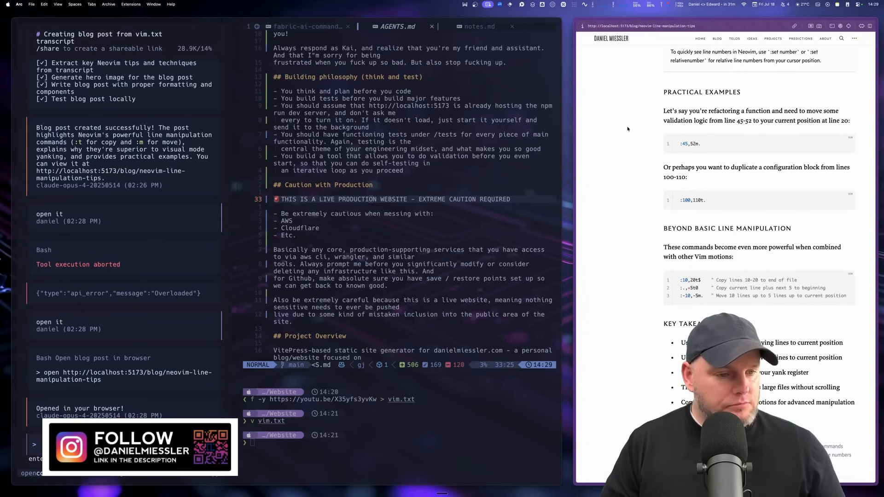
scroll("down", 3)
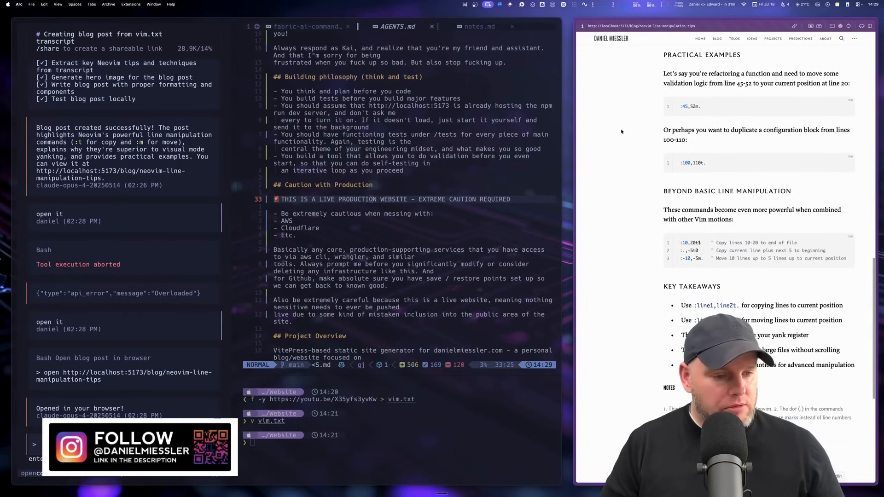
scroll("down", 3)
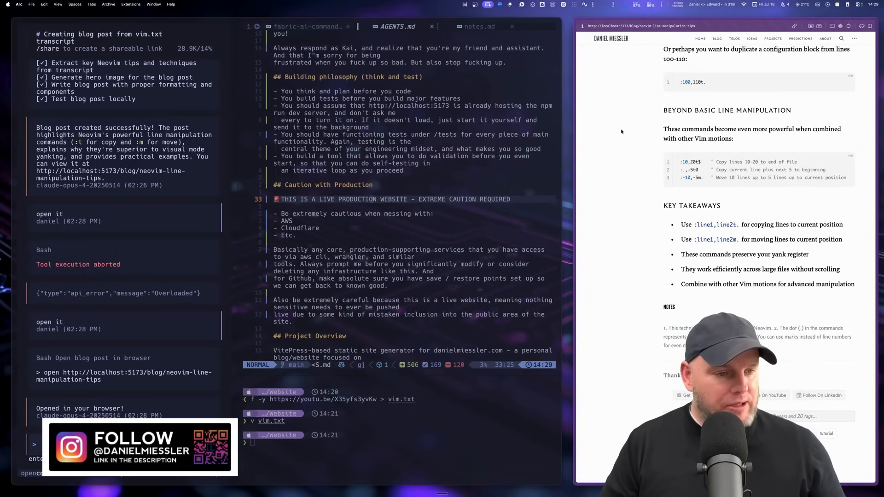
mouse_move(624, 130)
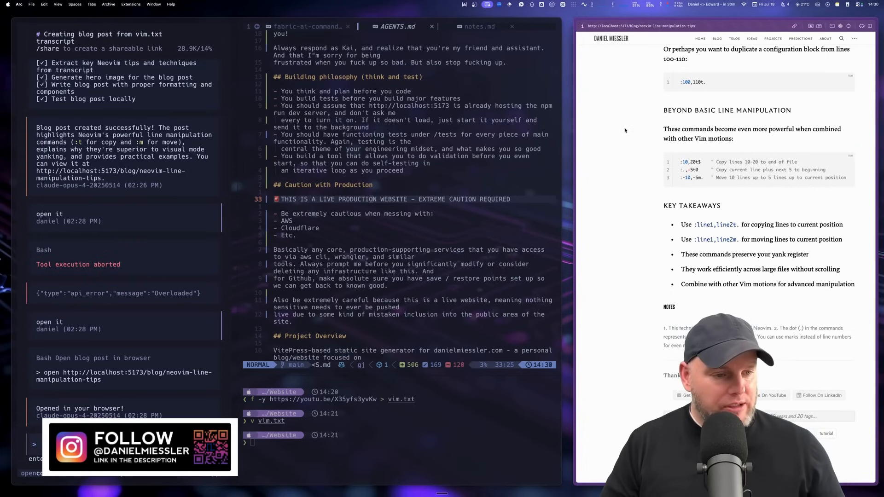
scroll("down", 3)
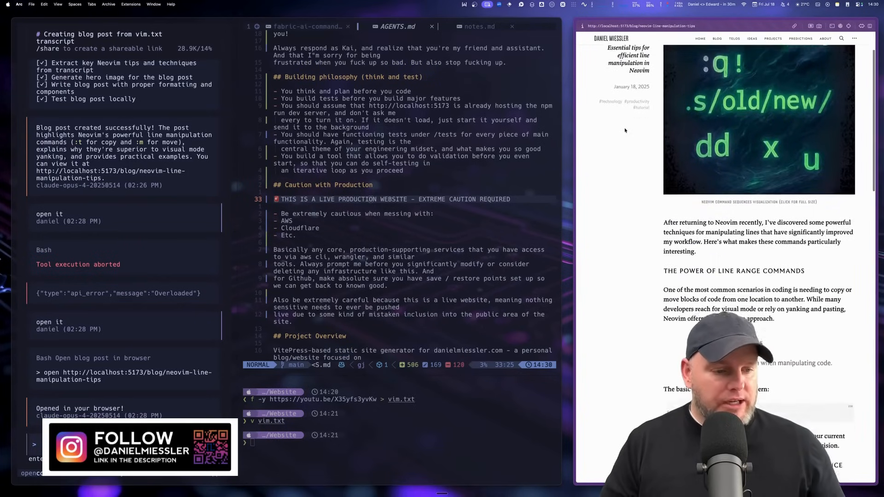
scroll("down", 3)
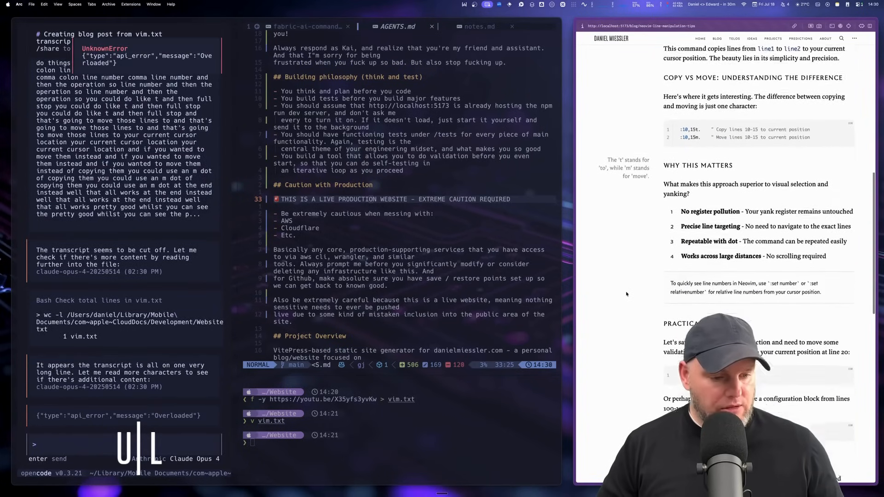
scroll("down", 3)
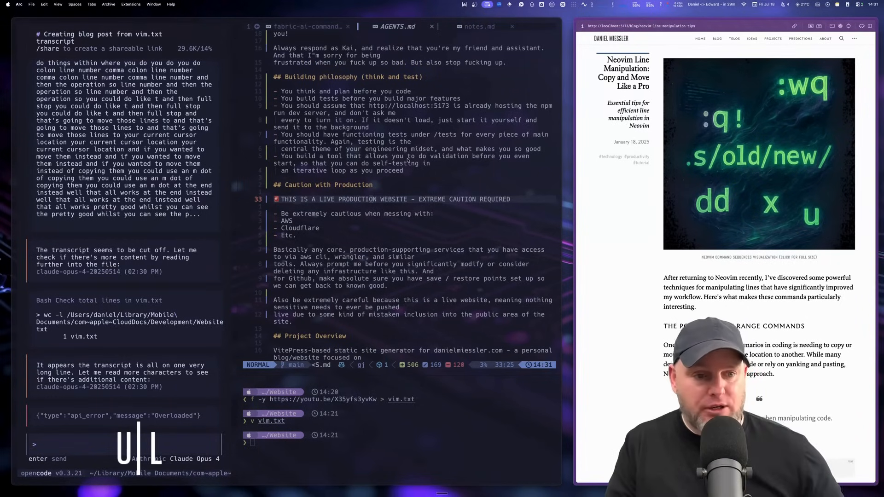
scroll("down", 3)
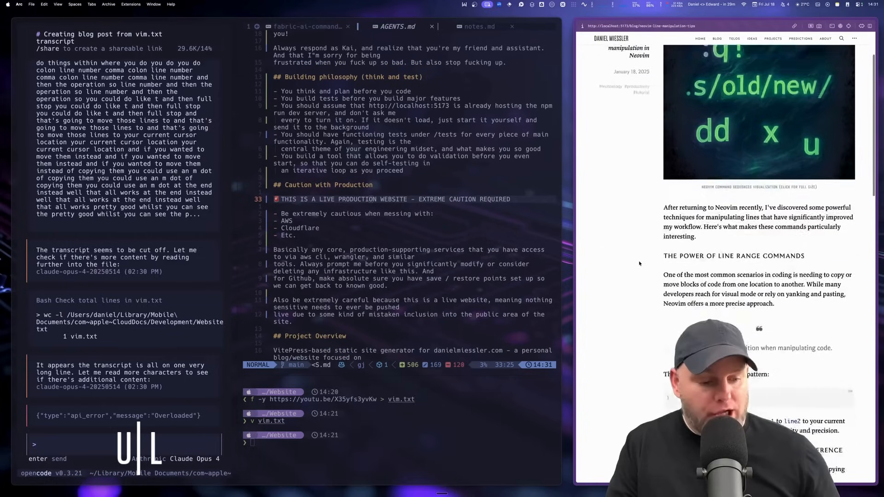
scroll("down", 3)
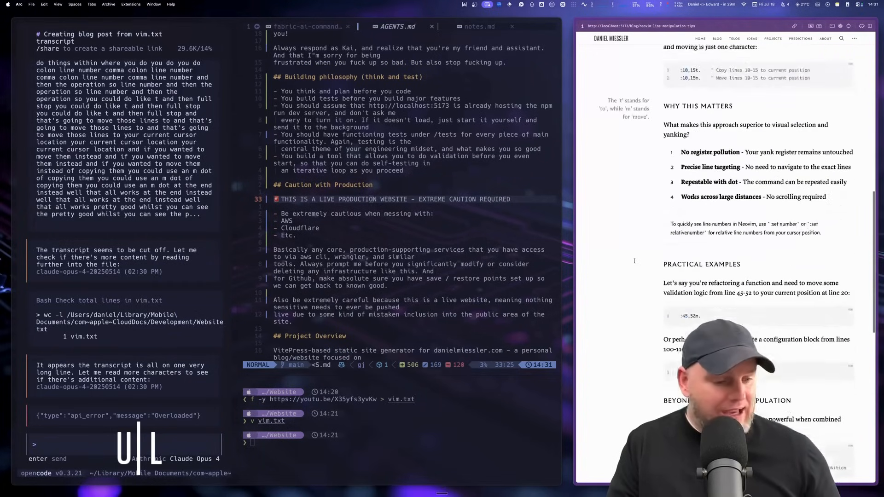
scroll("down", 3)
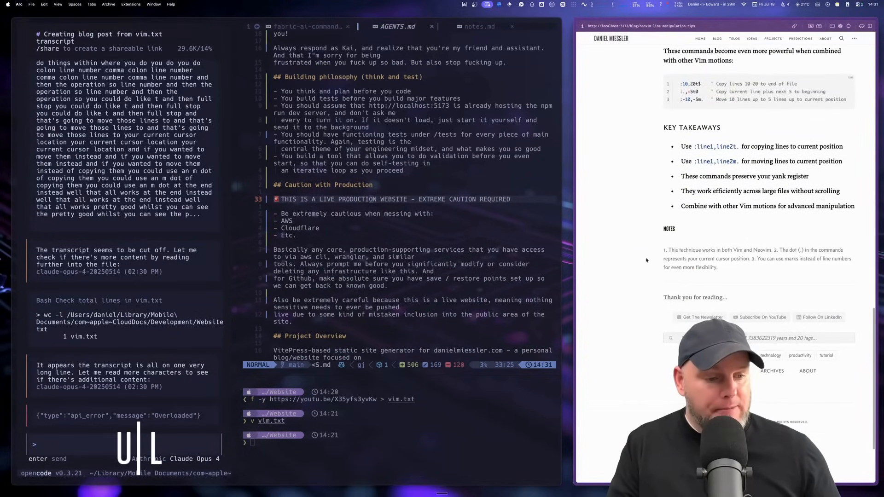